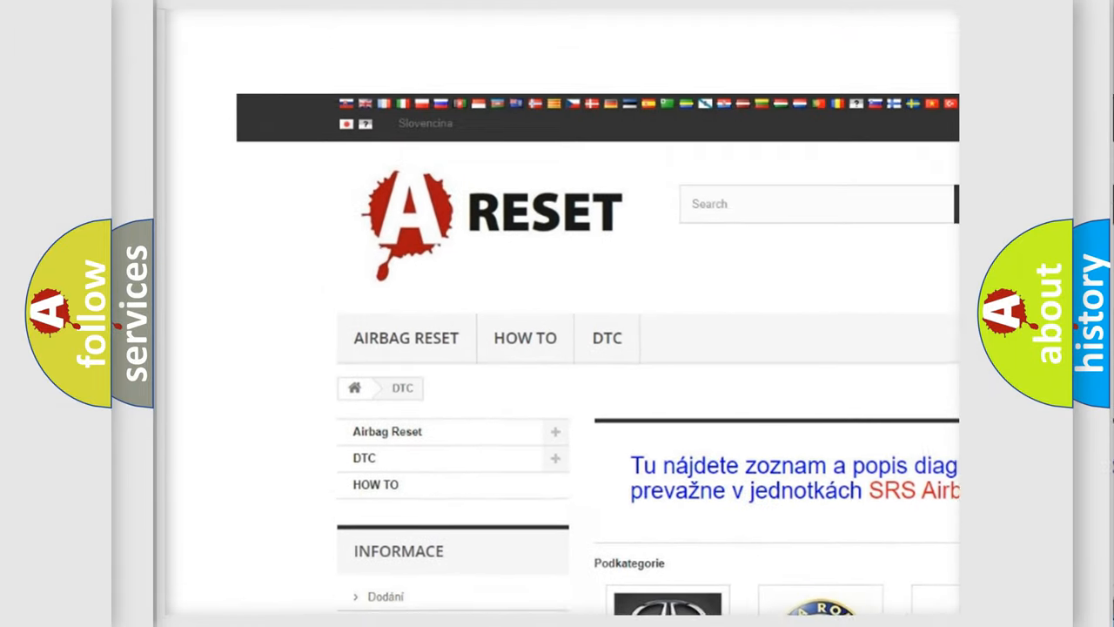
Step: Bring up the Buick DTC list and browse its subcategory codes down to the B101 entries
{"action": "scroll", "scroll_direction": "down", "scroll_amount": 3}
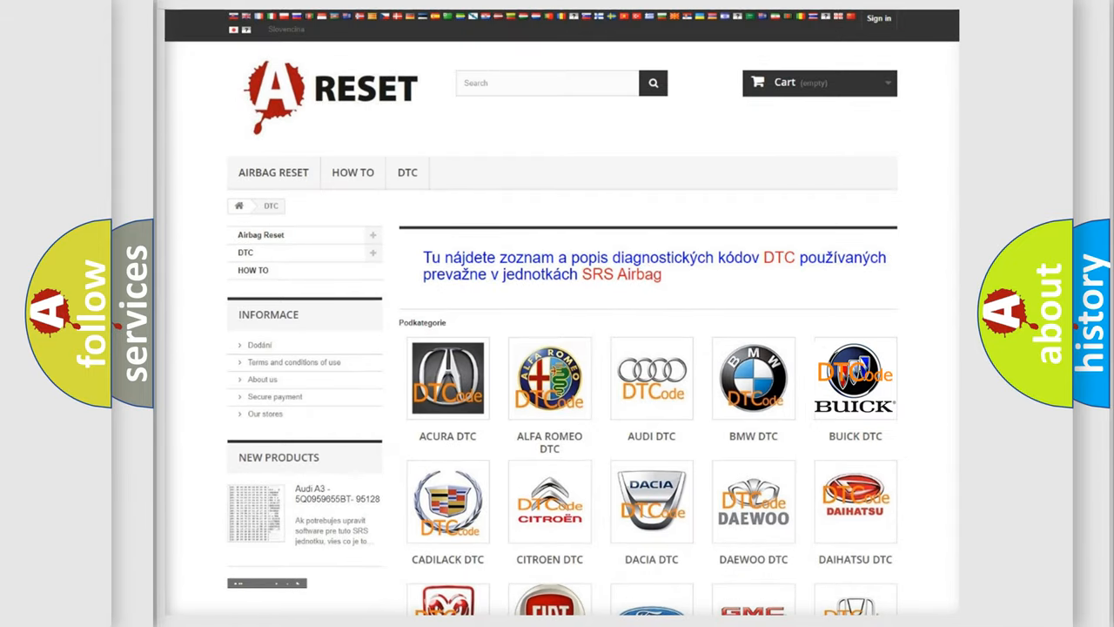
{"action": "left_click", "coordinate": [855, 377]}
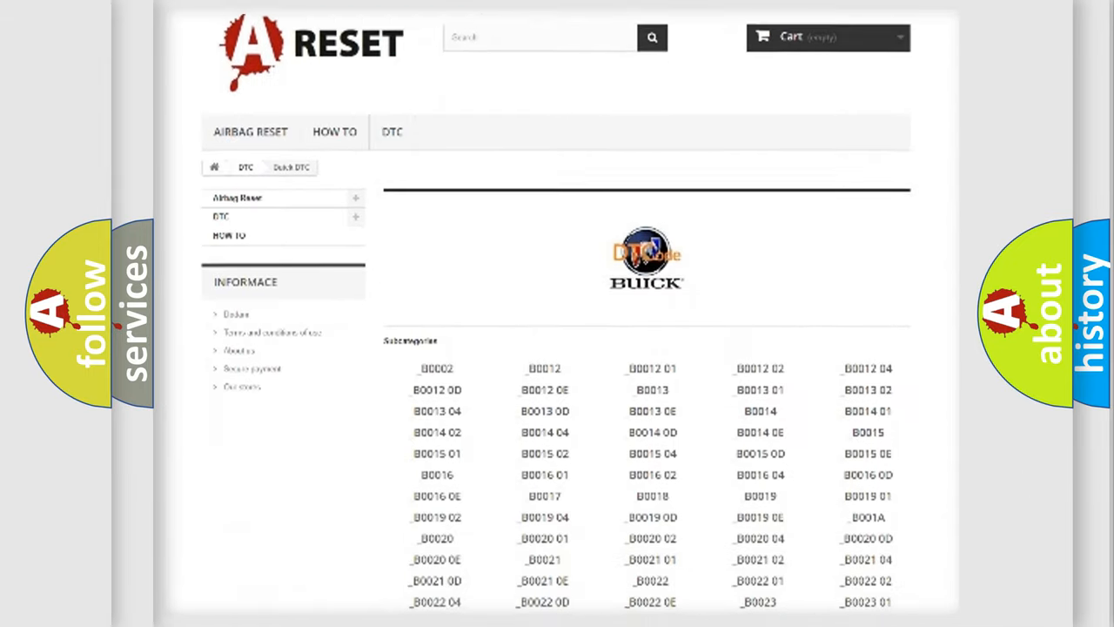
{"action": "scroll", "scroll_direction": "down", "scroll_amount": 3}
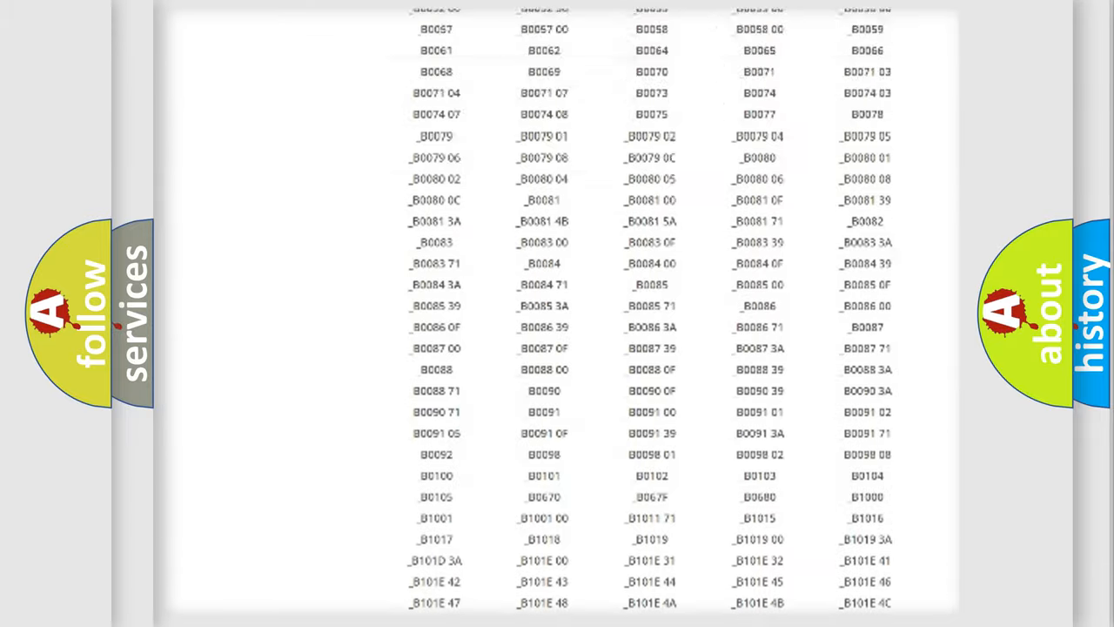
{"action": "scroll", "scroll_direction": "up", "scroll_amount": 3}
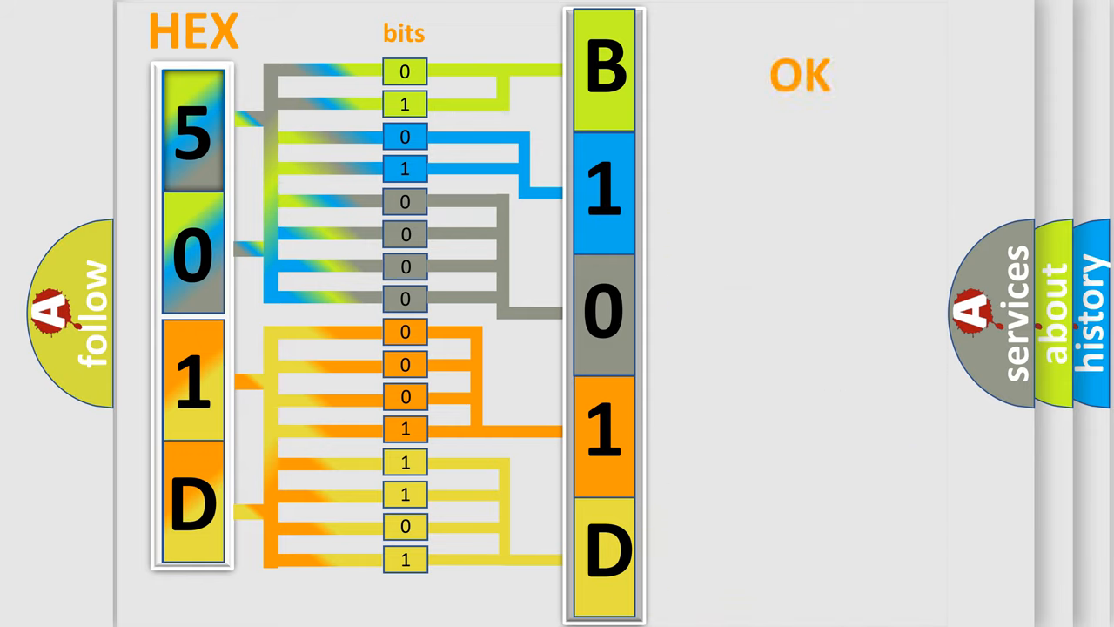
Step: Move on from the 501D hex-to-bits animation to the decoded Buick B101D:F1 code card
{"action": "left_click", "coordinate": [799, 73]}
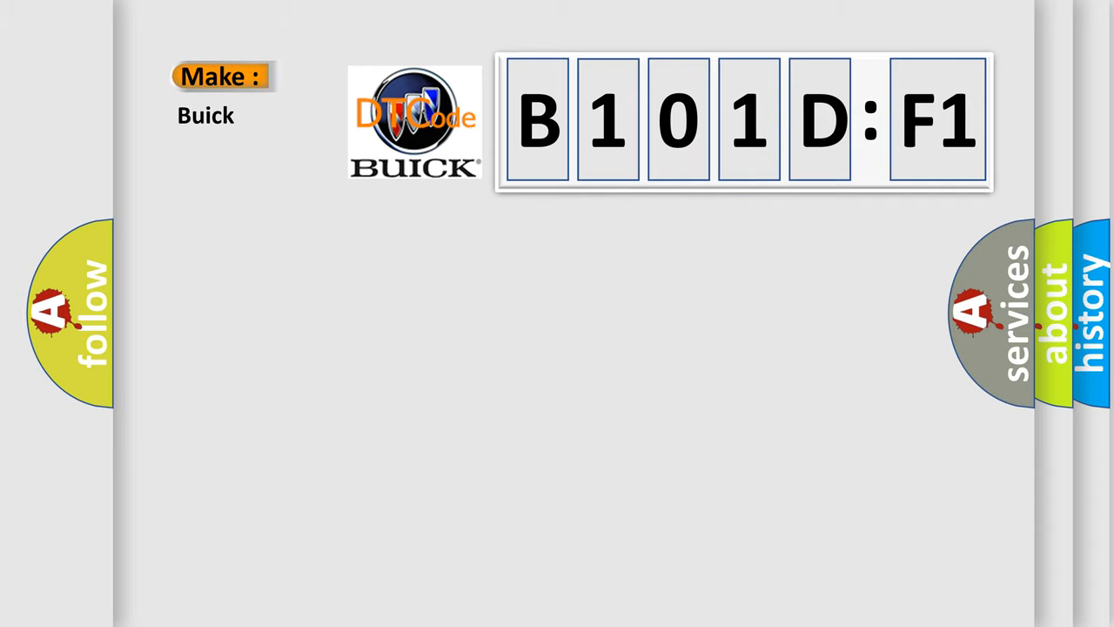